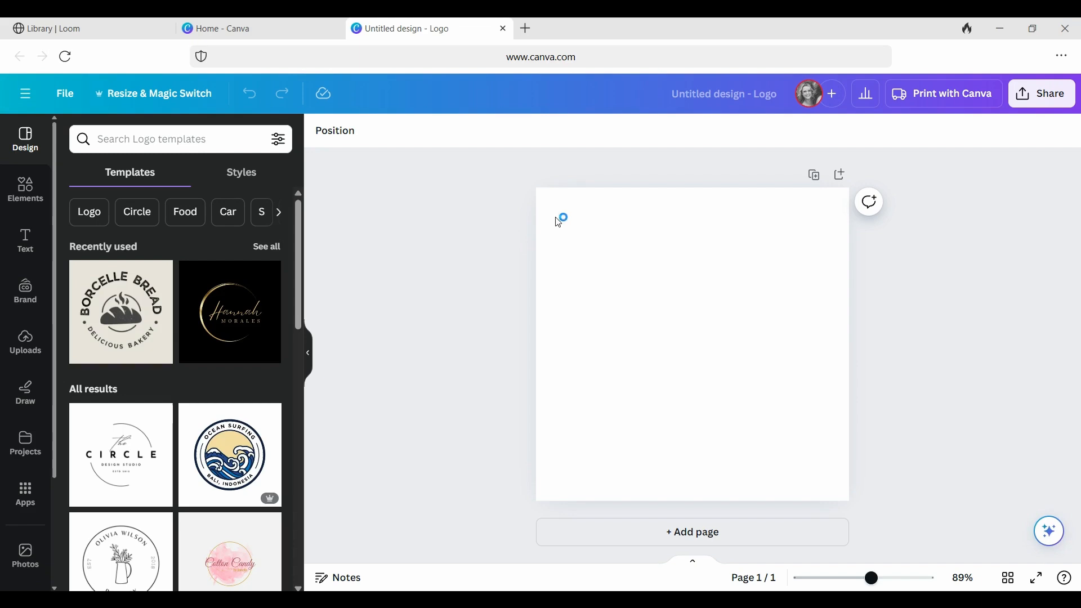
{"action": "mouse_move", "coordinate": [562, 212]}
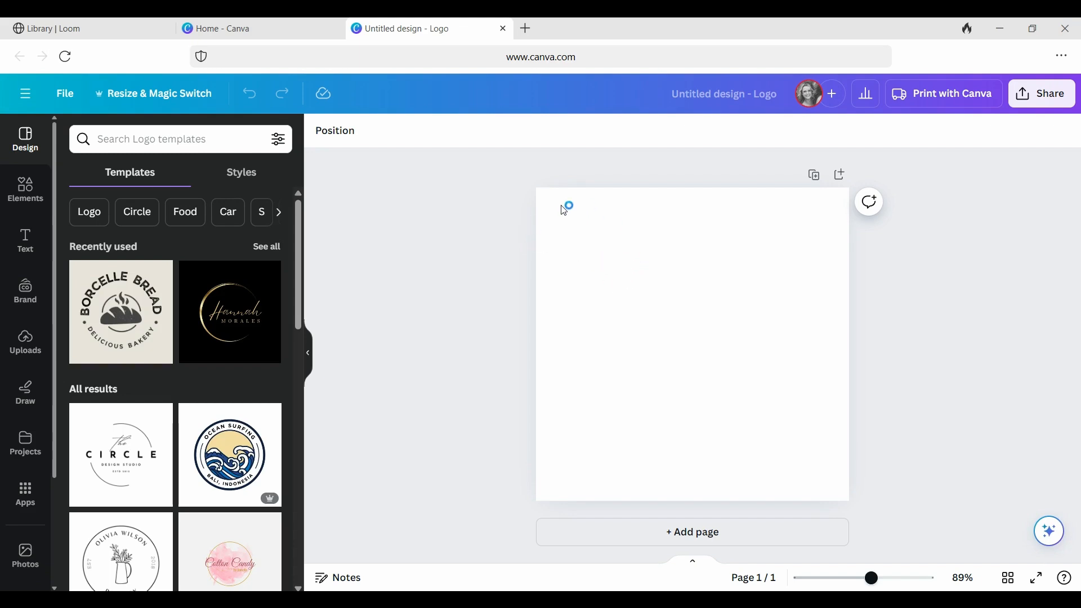
Switch from the blank logo design to the Canva home page.
{"action": "left_click", "coordinate": [243, 29]}
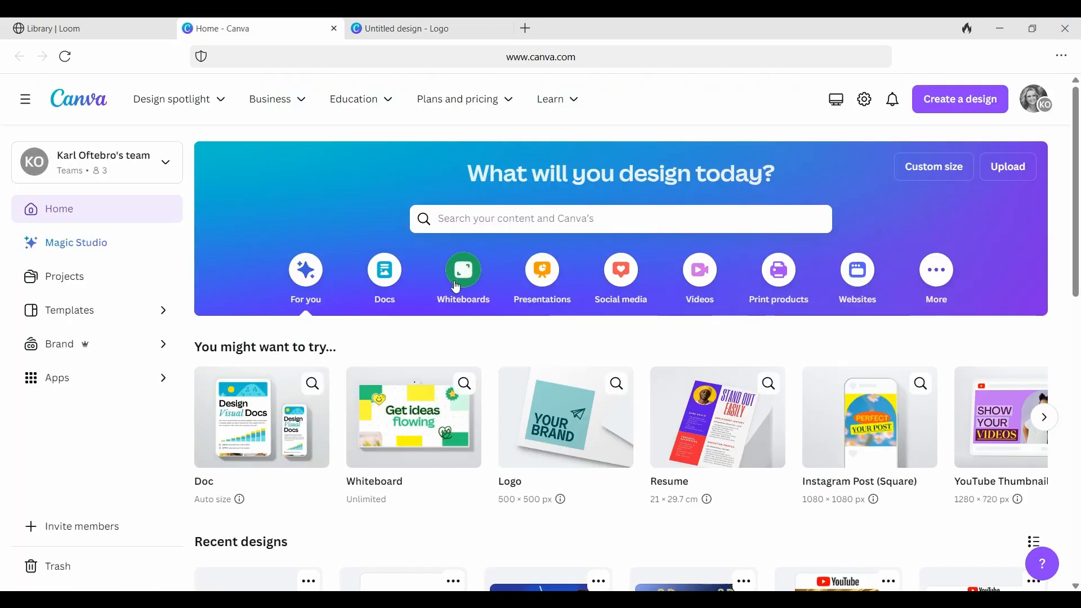
{"action": "mouse_move", "coordinate": [567, 392]}
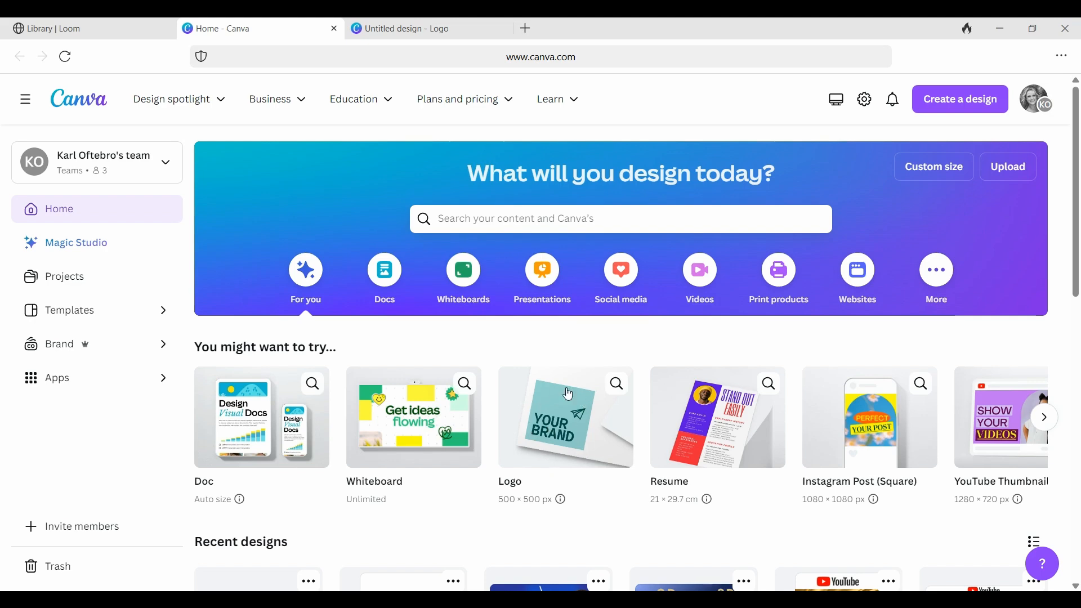
{"action": "mouse_move", "coordinate": [571, 408]}
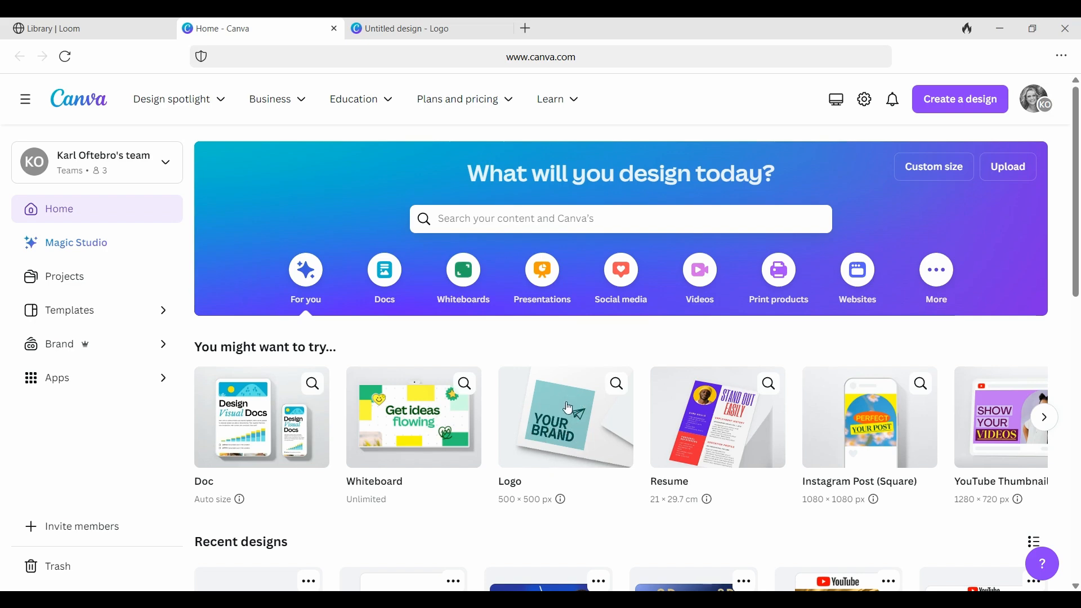
{"action": "mouse_move", "coordinate": [580, 428]}
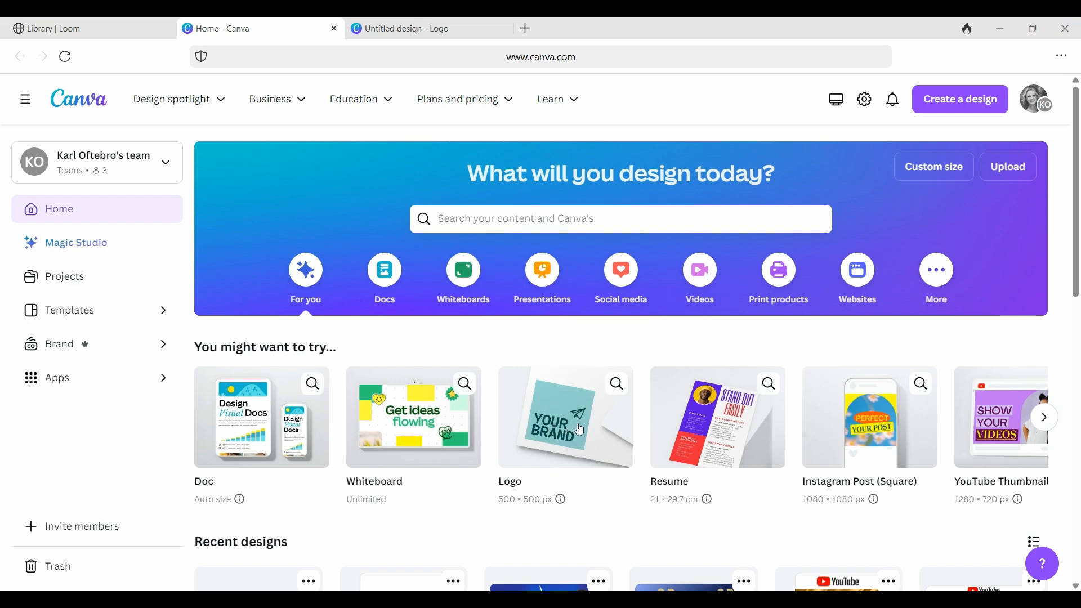
Return to the 'Untitled design - Logo' and show the Uploads library with the gold logo.
{"action": "left_click", "coordinate": [410, 28]}
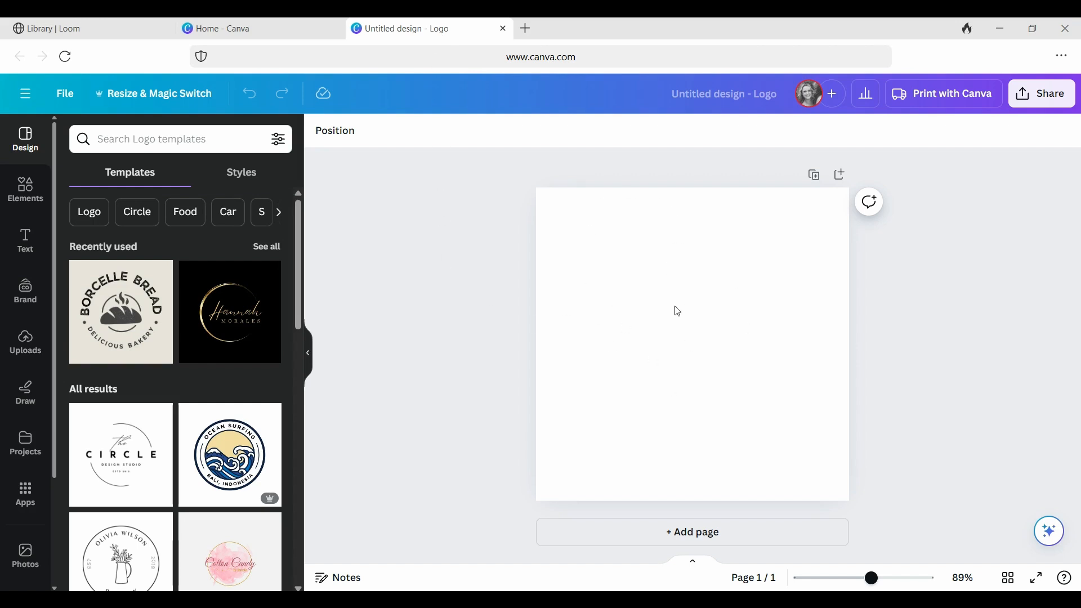
{"action": "mouse_move", "coordinate": [24, 341]}
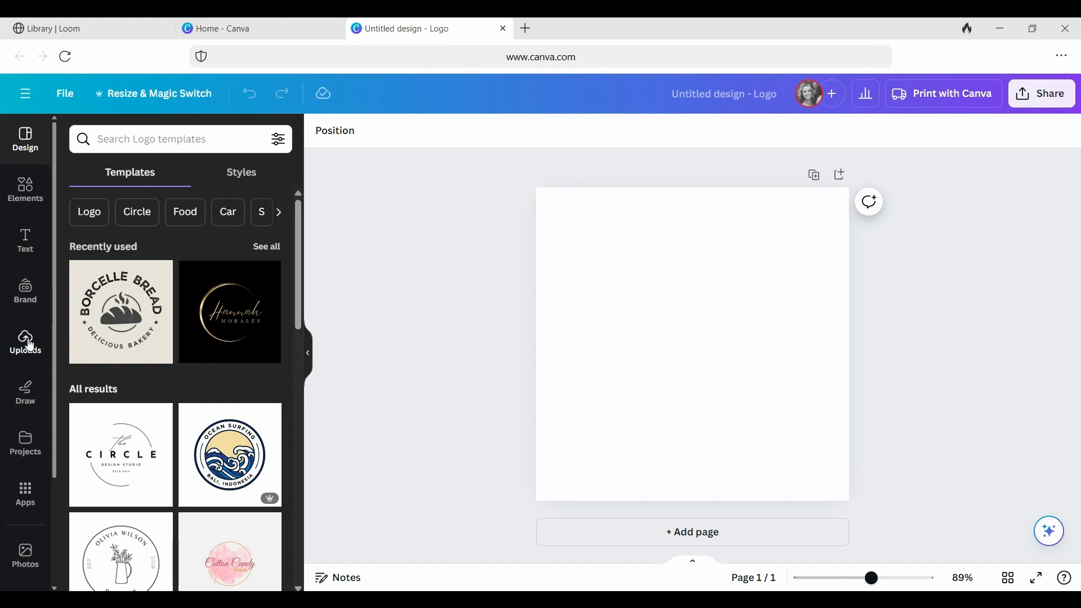
{"action": "left_click", "coordinate": [25, 342]}
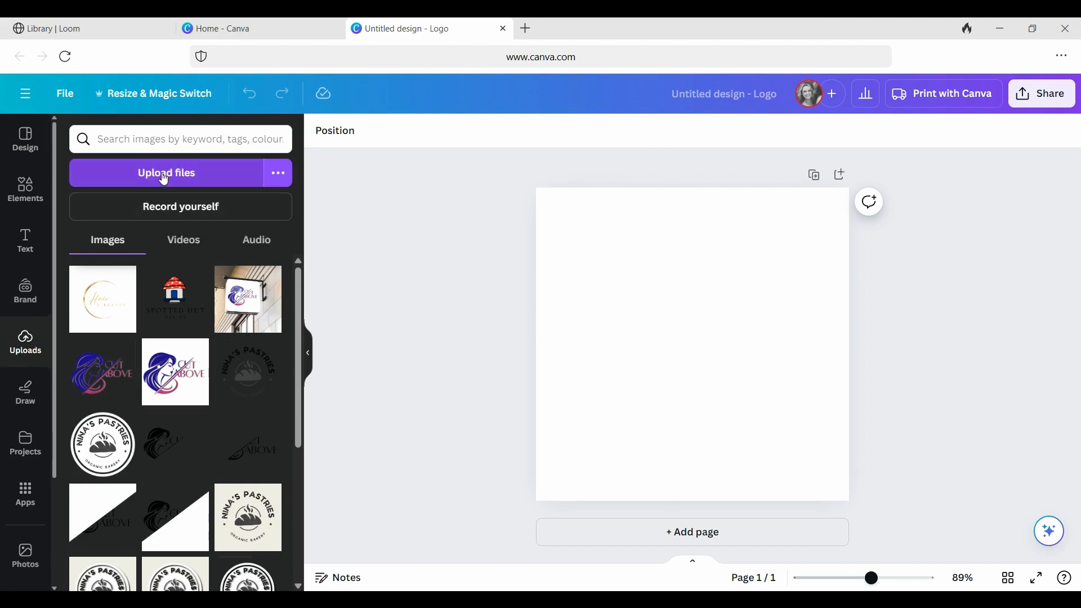
{"action": "mouse_move", "coordinate": [349, 263]}
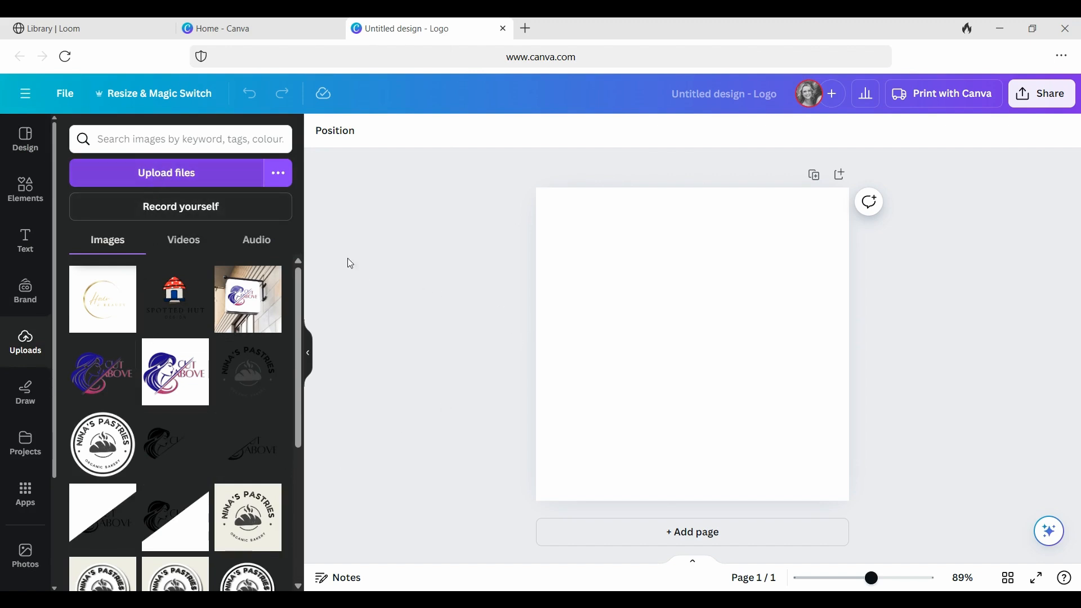
{"action": "mouse_move", "coordinate": [416, 450]}
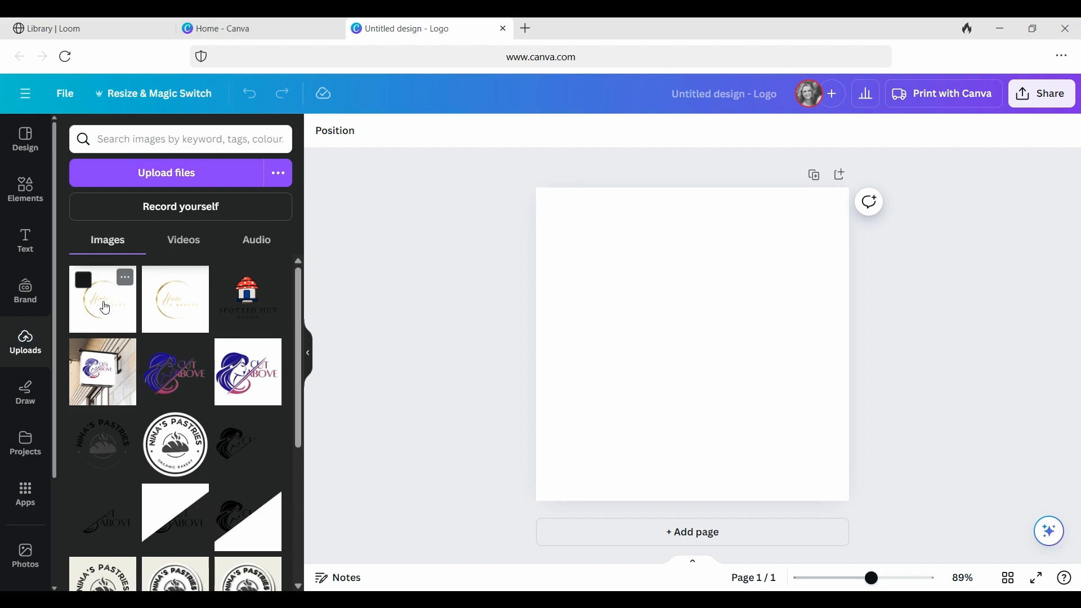
Place the gold Hair & Beauty logo on the page and enlarge it to fill the canvas.
{"action": "left_click", "coordinate": [103, 299]}
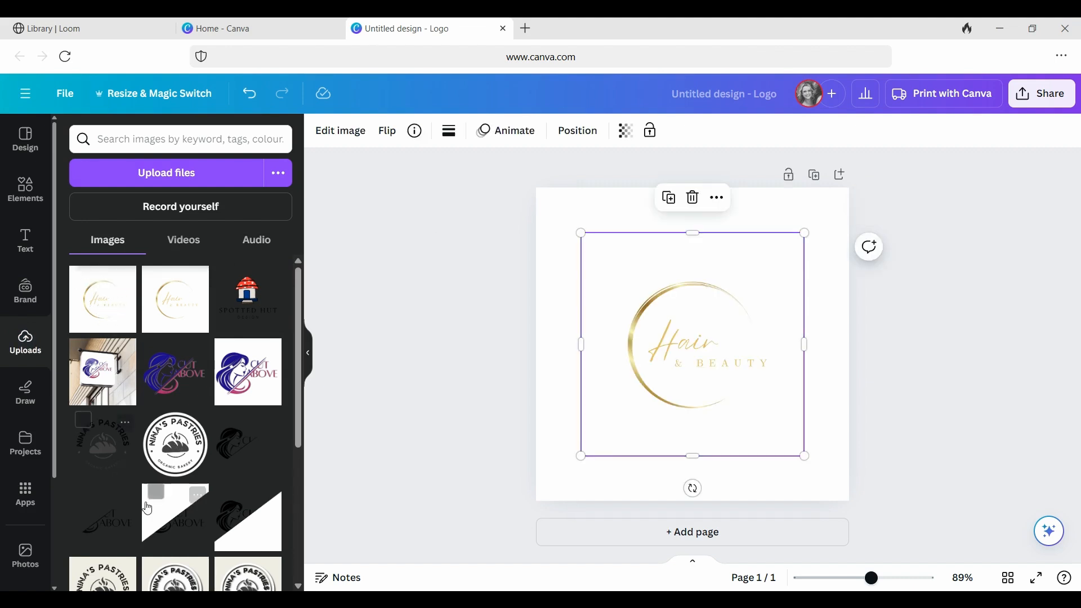
{"action": "mouse_move", "coordinate": [547, 302]}
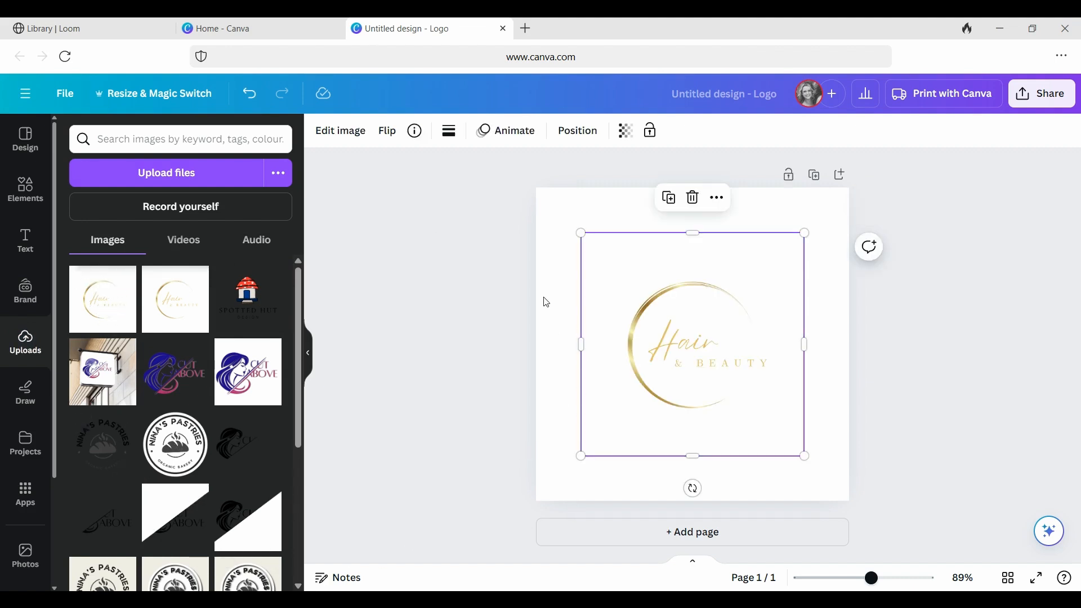
{"action": "mouse_move", "coordinate": [526, 293]}
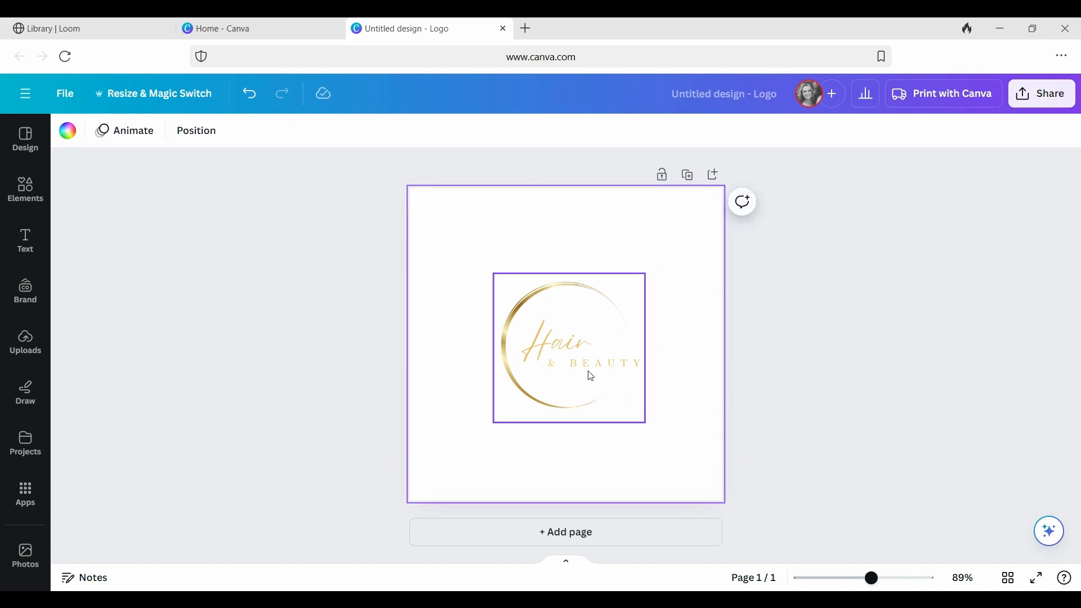
{"action": "left_click_drag", "start_coordinate": [568, 347], "coordinate": [484, 269]}
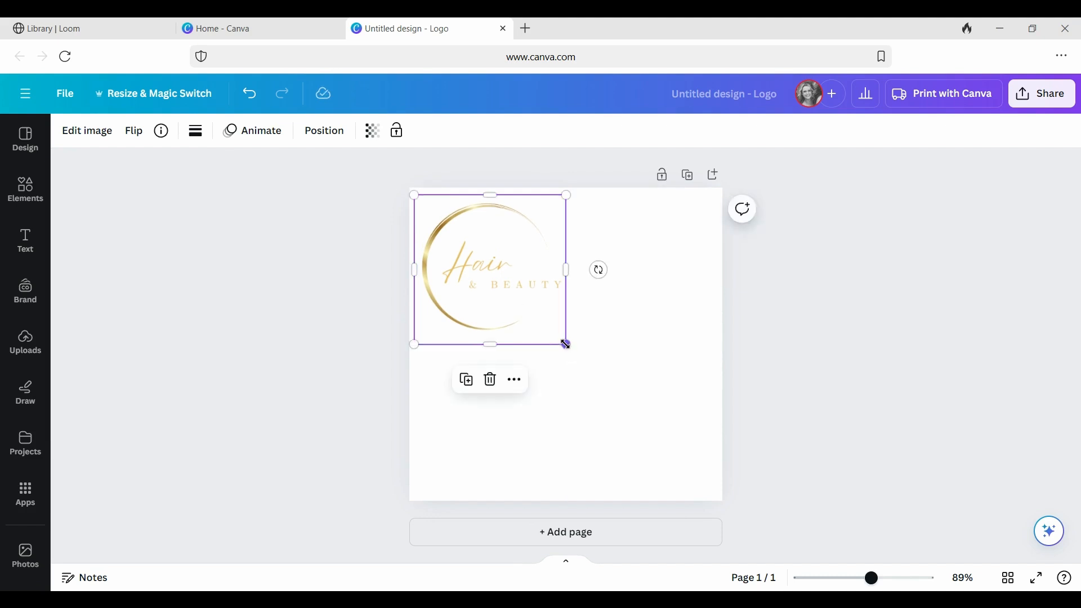
{"action": "left_click_drag", "start_coordinate": [564, 344], "coordinate": [712, 490]}
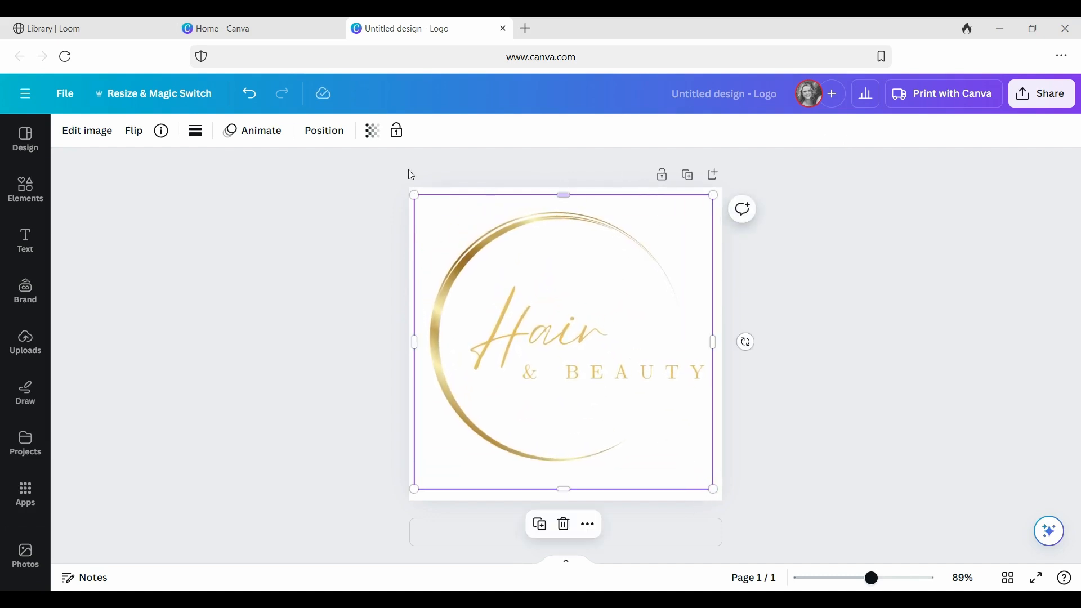
{"action": "left_click", "coordinate": [323, 130]}
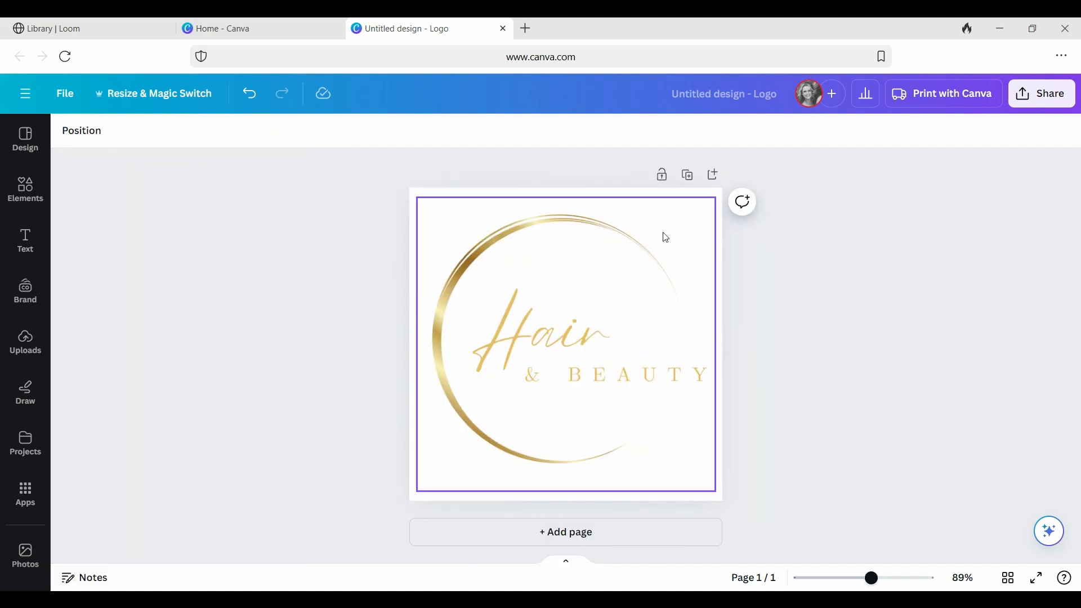
{"action": "mouse_move", "coordinate": [561, 323]}
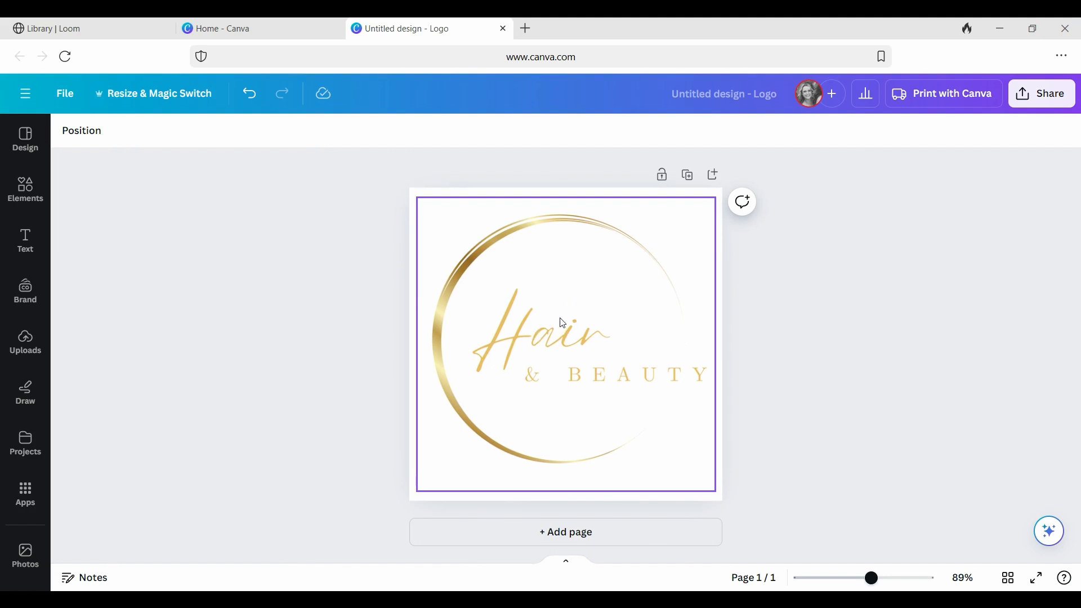
{"action": "mouse_move", "coordinate": [556, 309]}
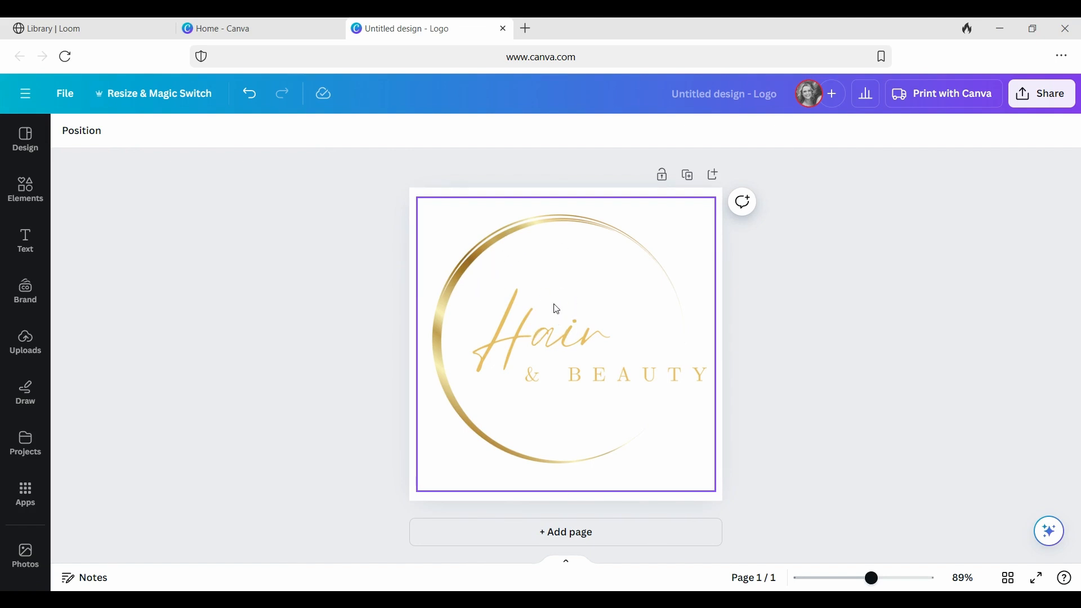
{"action": "mouse_move", "coordinate": [640, 283]}
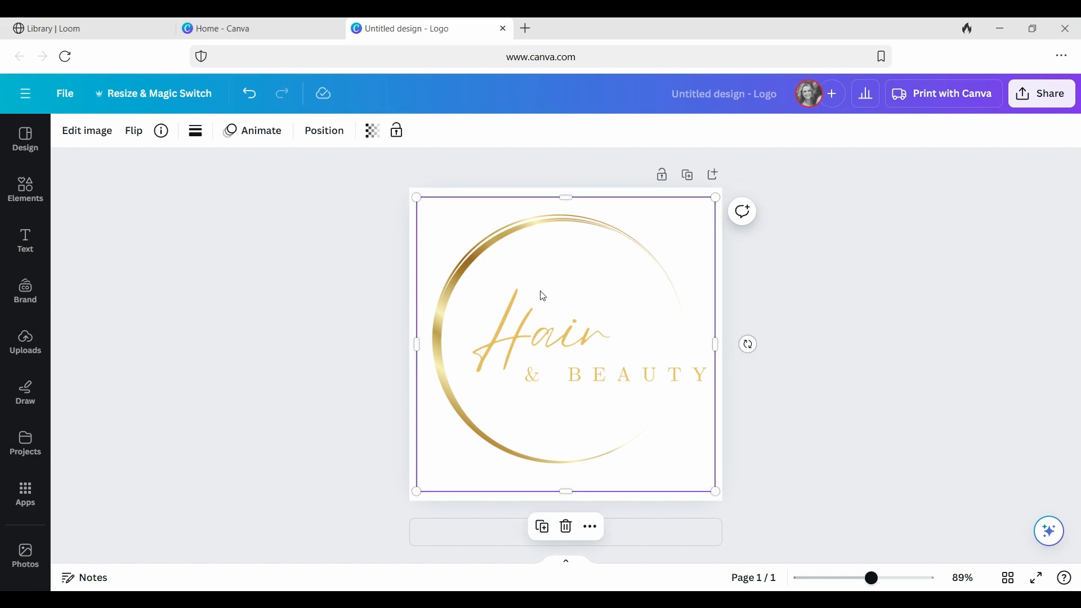
{"action": "mouse_move", "coordinate": [698, 284]}
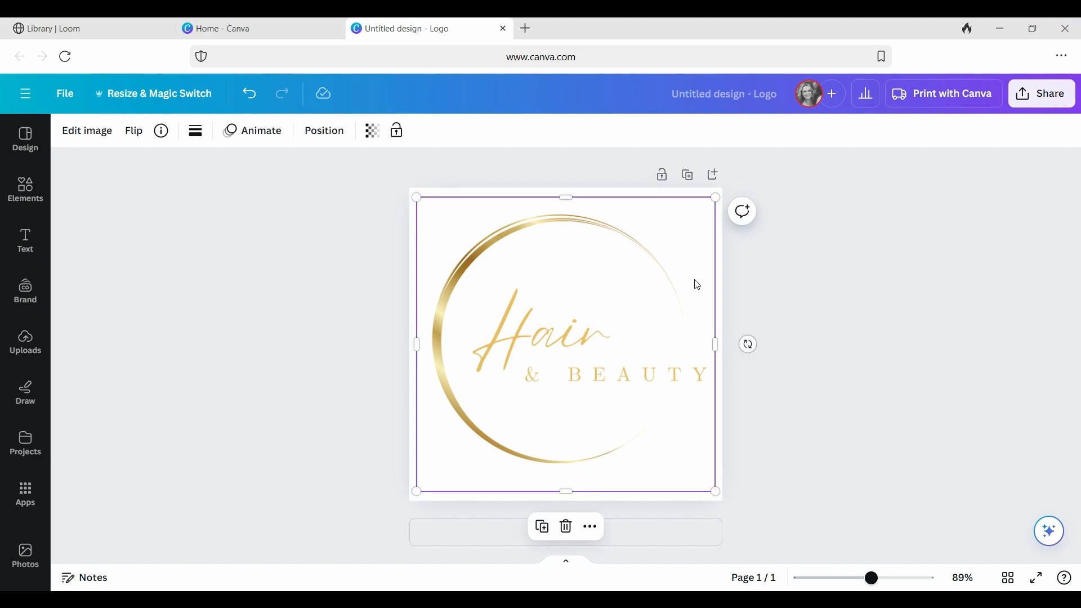
{"action": "mouse_move", "coordinate": [475, 229]}
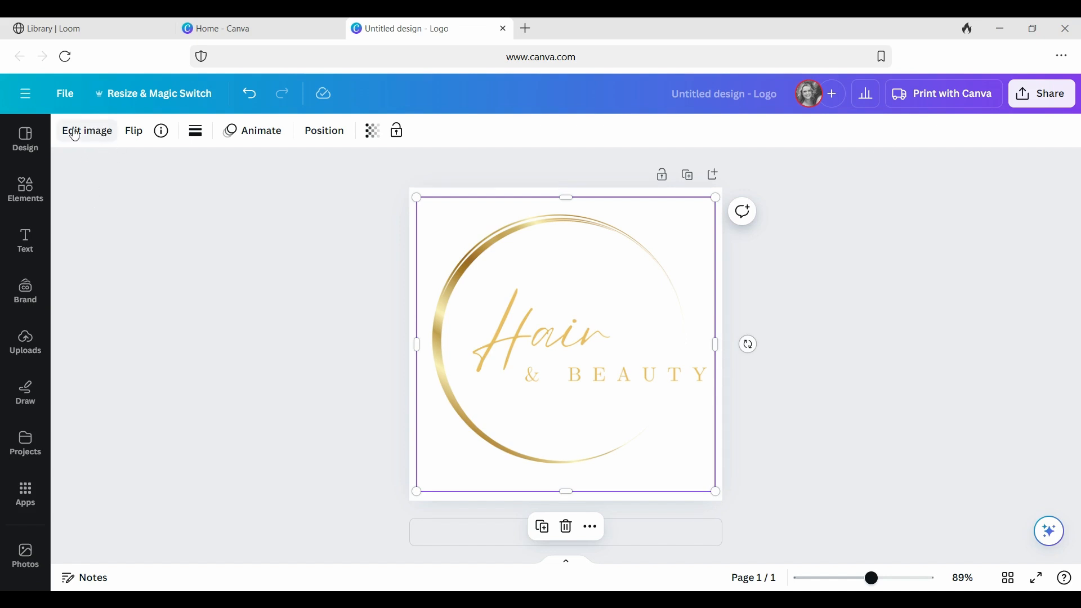
Run BG Remover on the gold logo to strip its white background.
{"action": "left_click", "coordinate": [86, 131]}
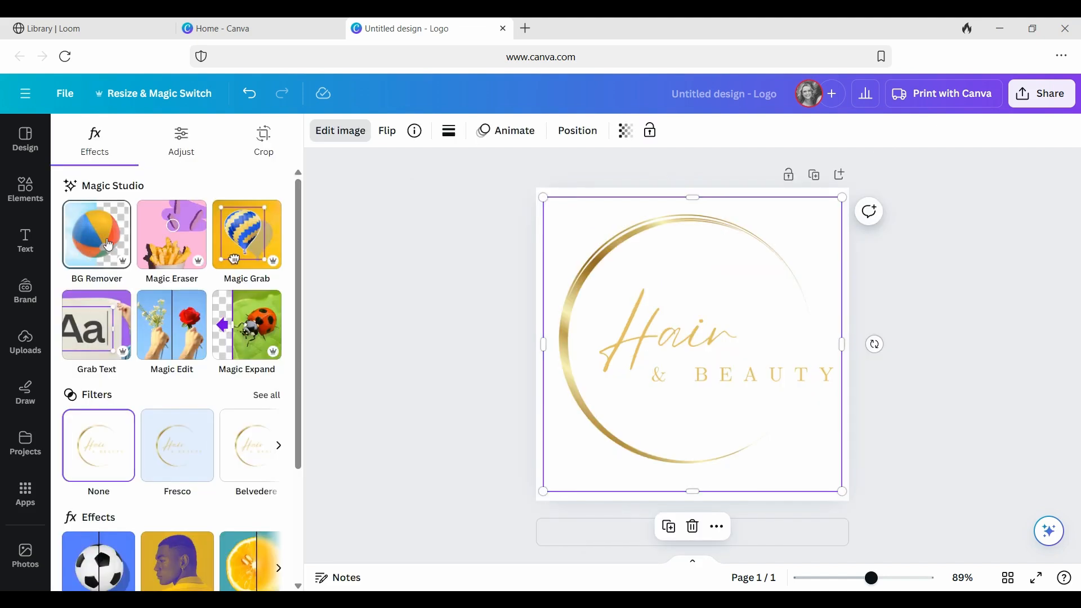
{"action": "mouse_move", "coordinate": [81, 281]}
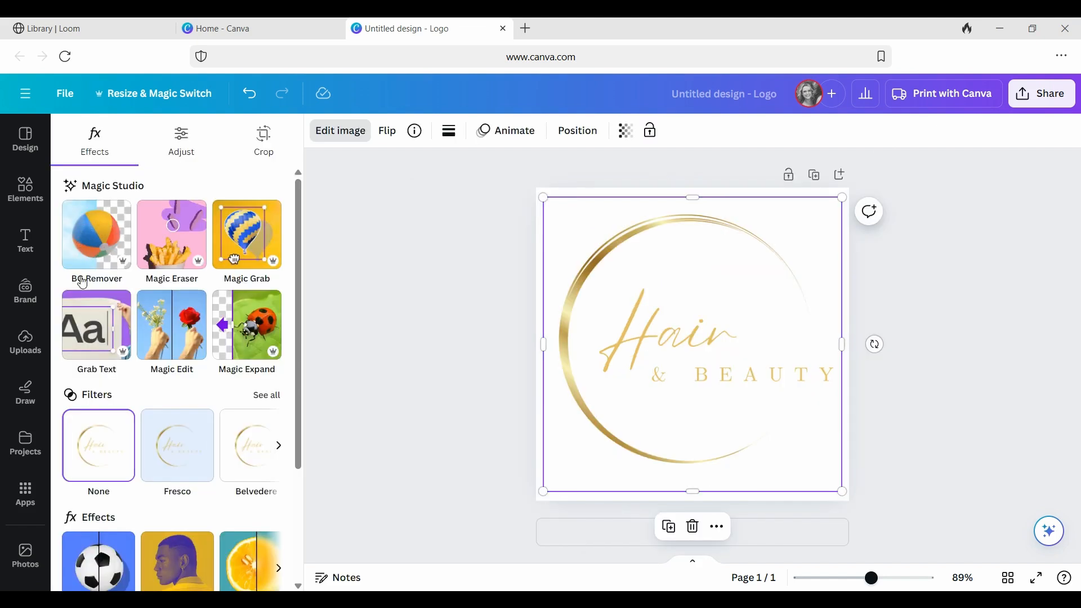
{"action": "mouse_move", "coordinate": [99, 243]}
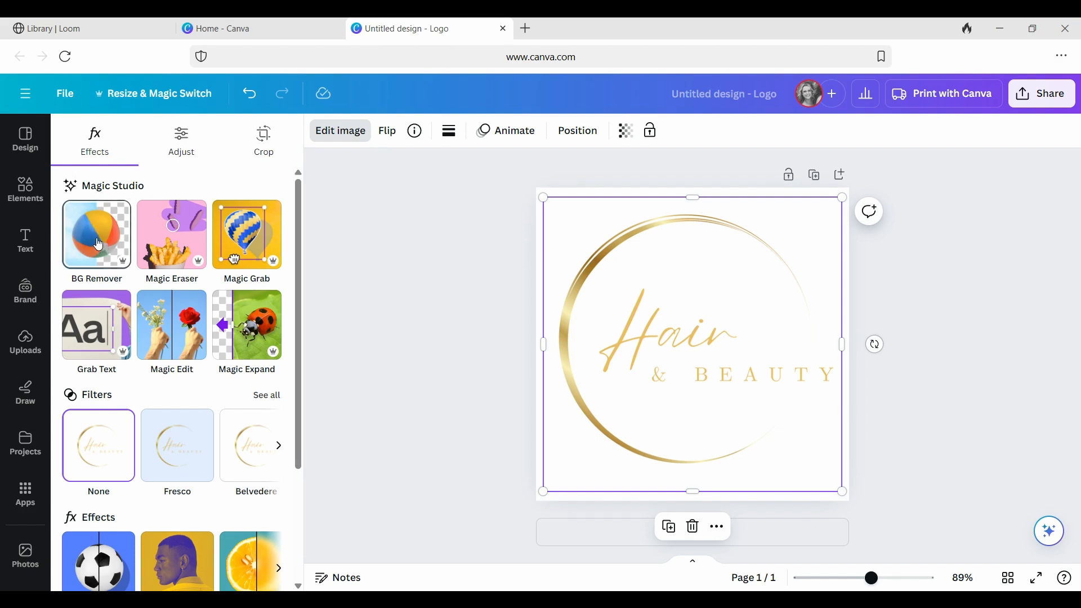
{"action": "left_click", "coordinate": [97, 234]}
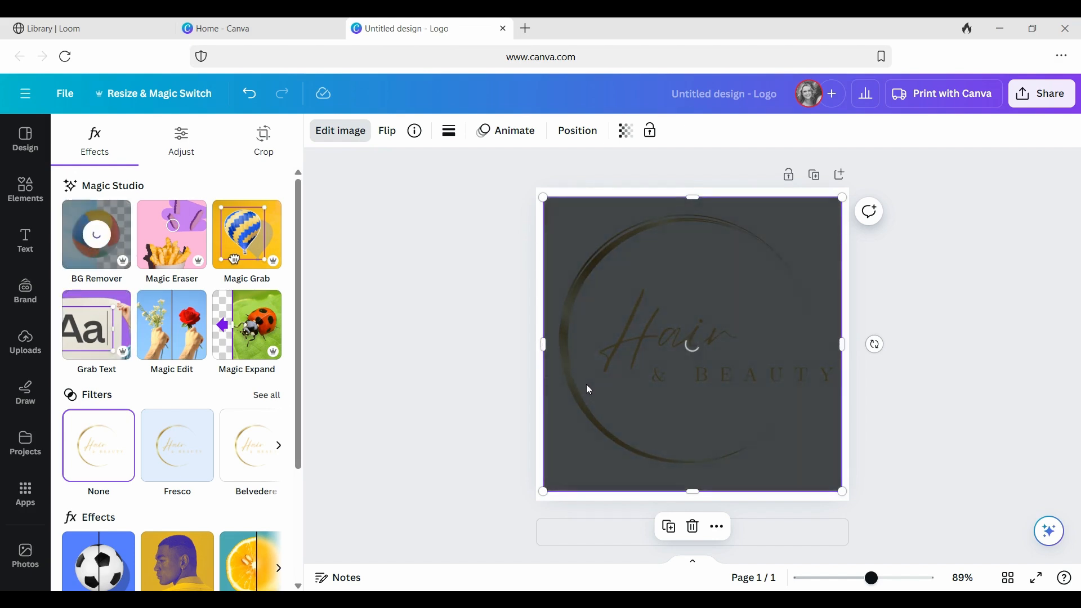
{"action": "left_click", "coordinate": [97, 234]}
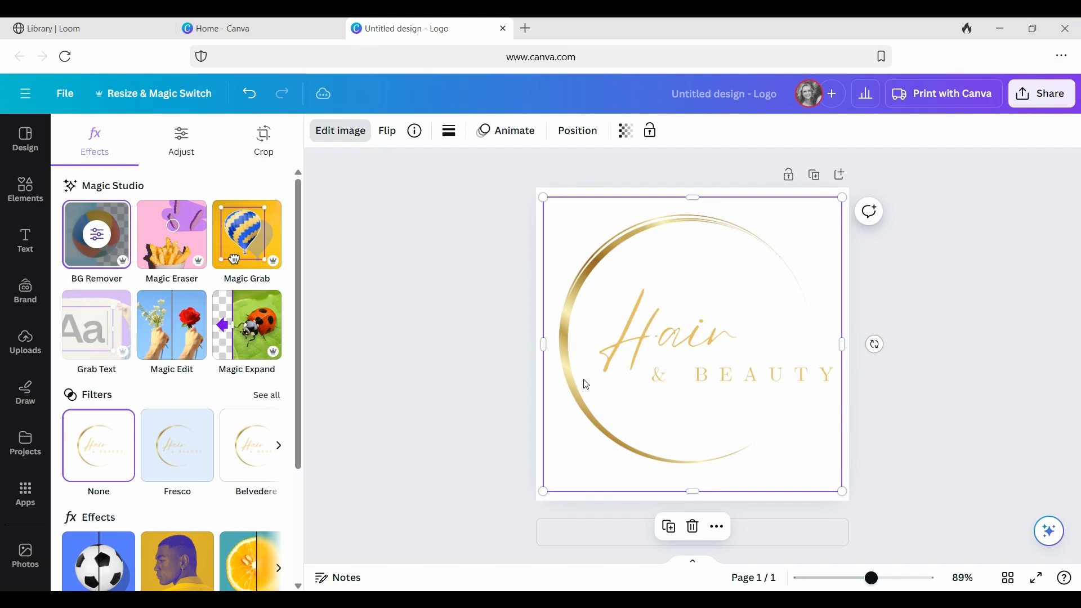
{"action": "mouse_move", "coordinate": [618, 349]}
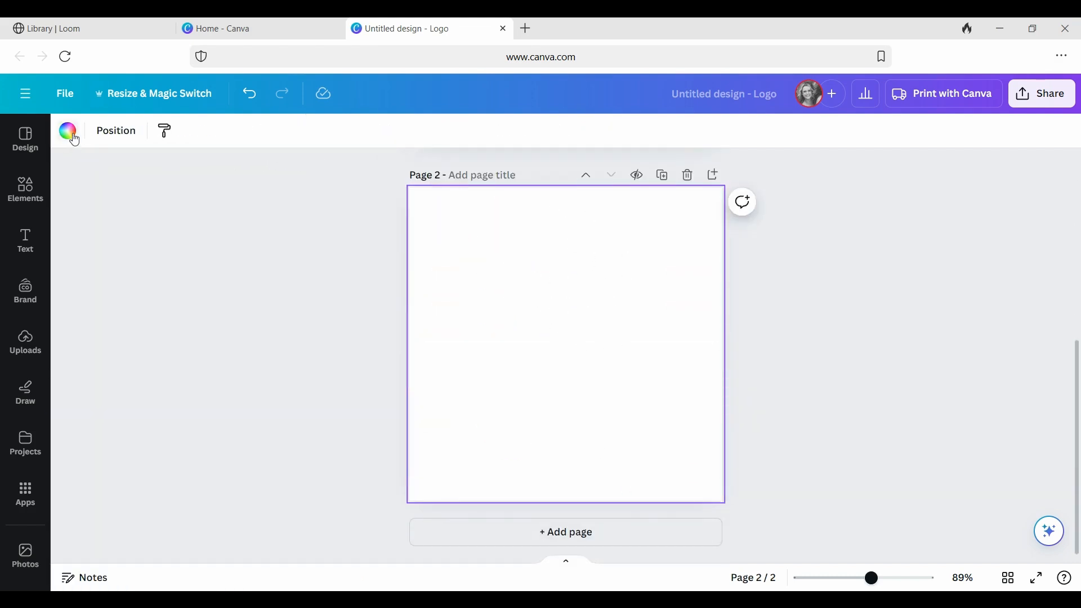
Start a custom dark navy colour for the second page's background.
{"action": "left_click", "coordinate": [67, 130]}
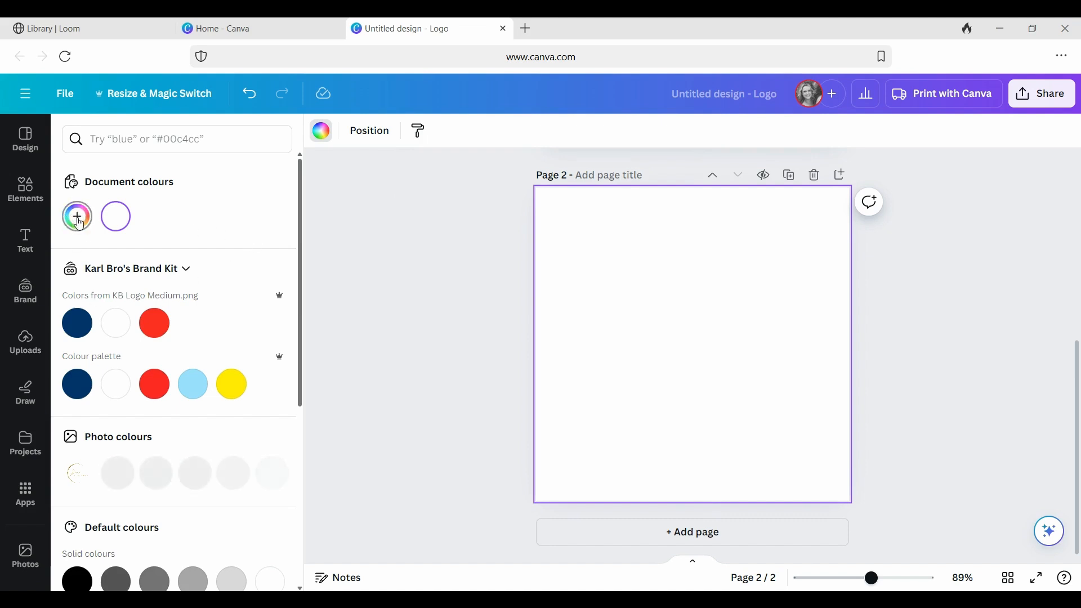
{"action": "left_click", "coordinate": [77, 216]}
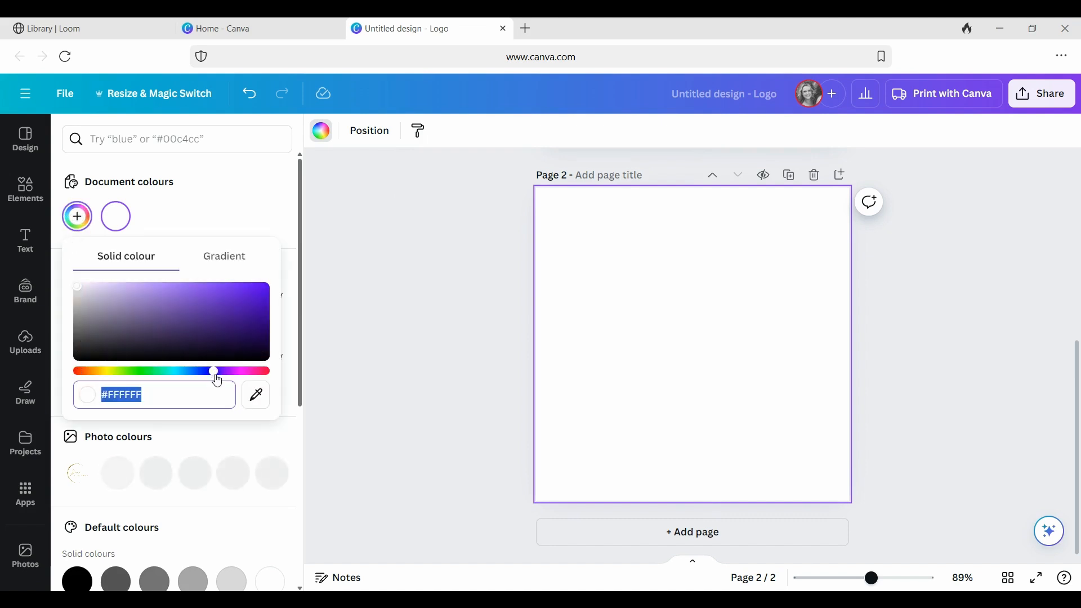
{"action": "mouse_move", "coordinate": [256, 343]}
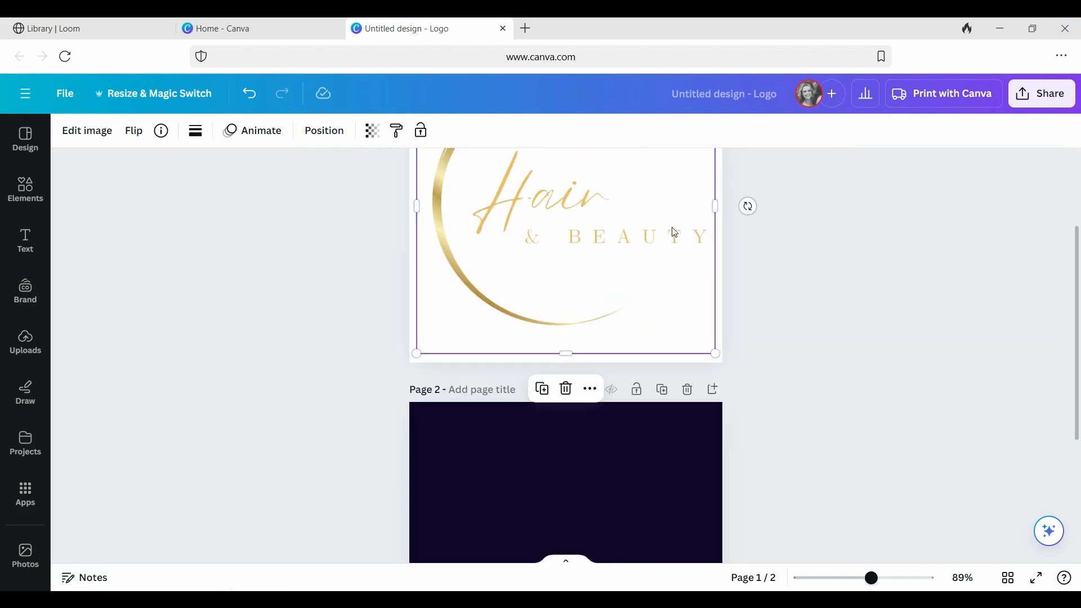
{"action": "mouse_move", "coordinate": [579, 228]}
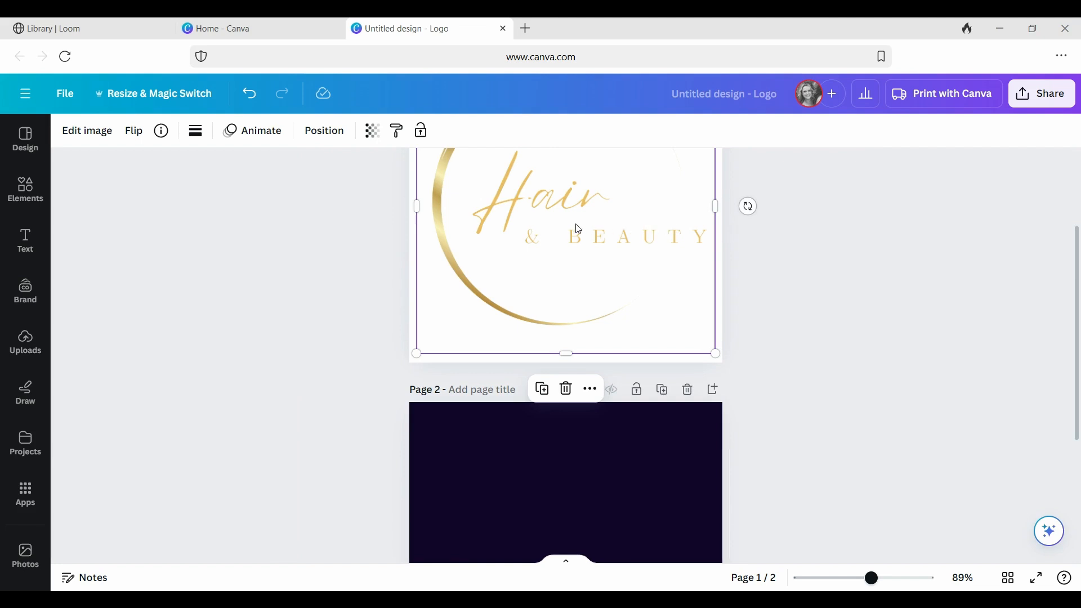
Copy the gold logo from page 1 and paste it onto the midnight-blue page 2.
{"action": "right_click", "coordinate": [577, 229]}
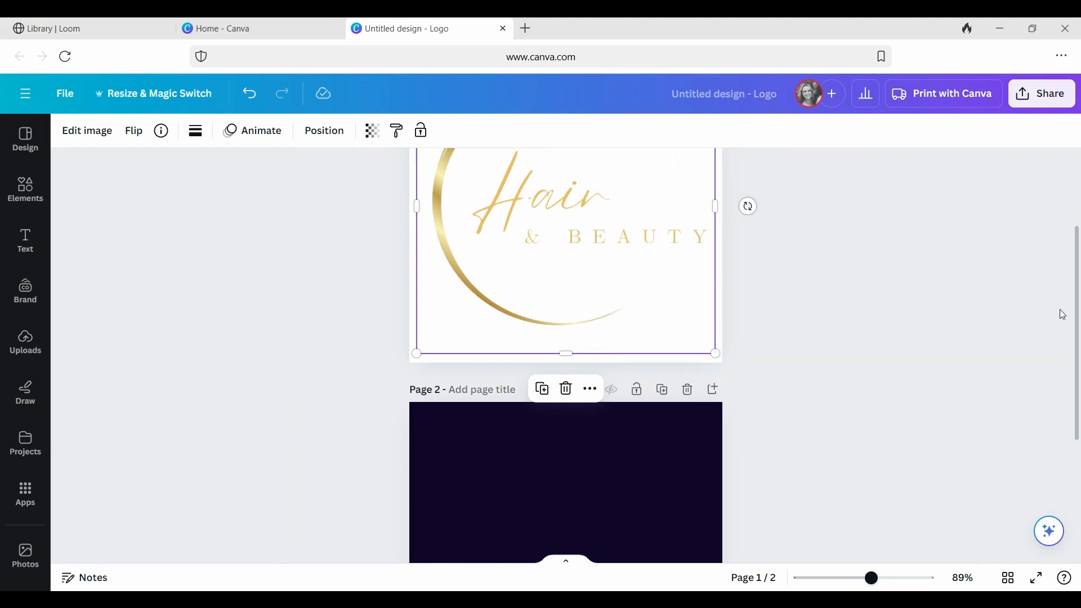
{"action": "scroll", "scroll_direction": "down", "scroll_amount": 3}
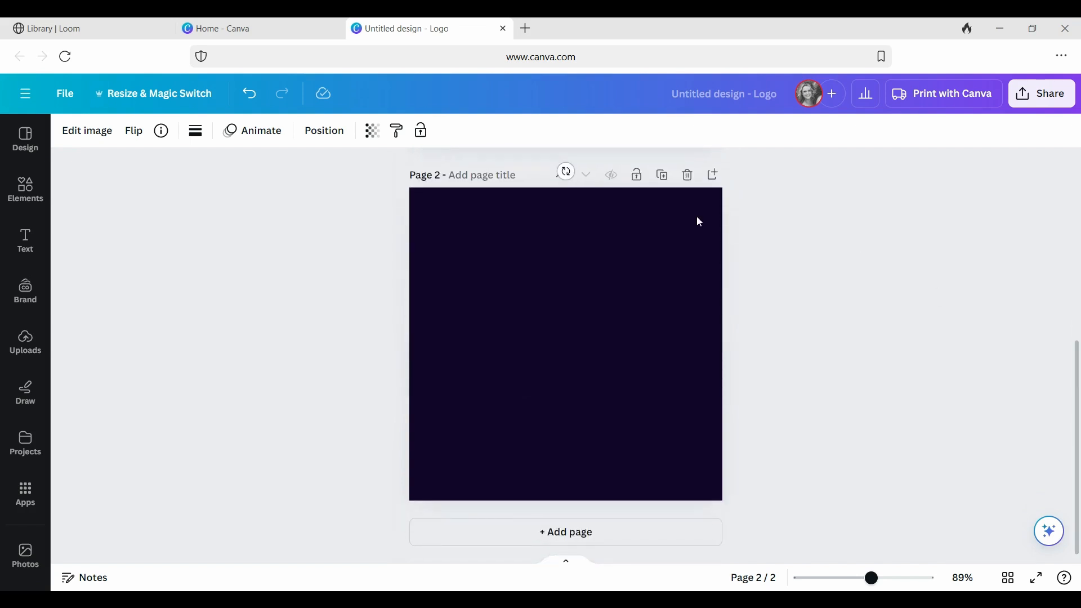
{"action": "left_click", "coordinate": [545, 277]}
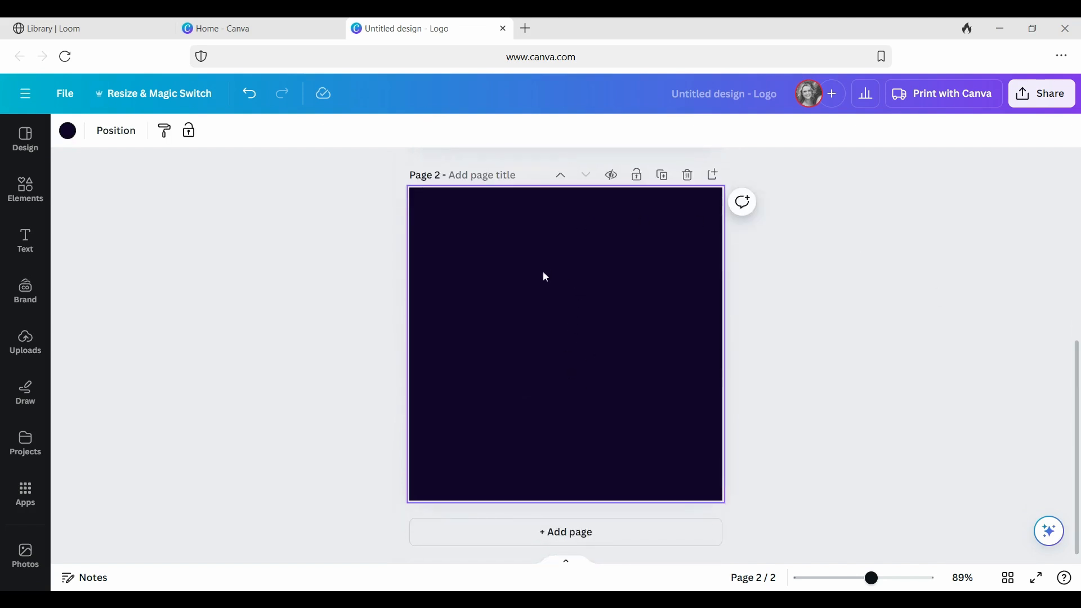
{"action": "right_click", "coordinate": [545, 277]}
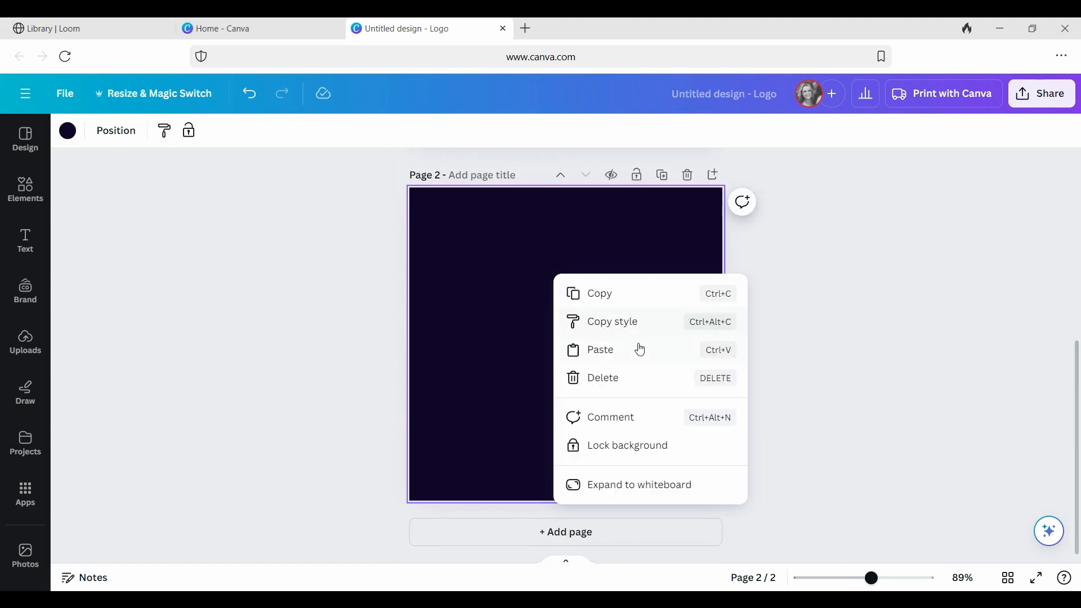
{"action": "left_click", "coordinate": [600, 349]}
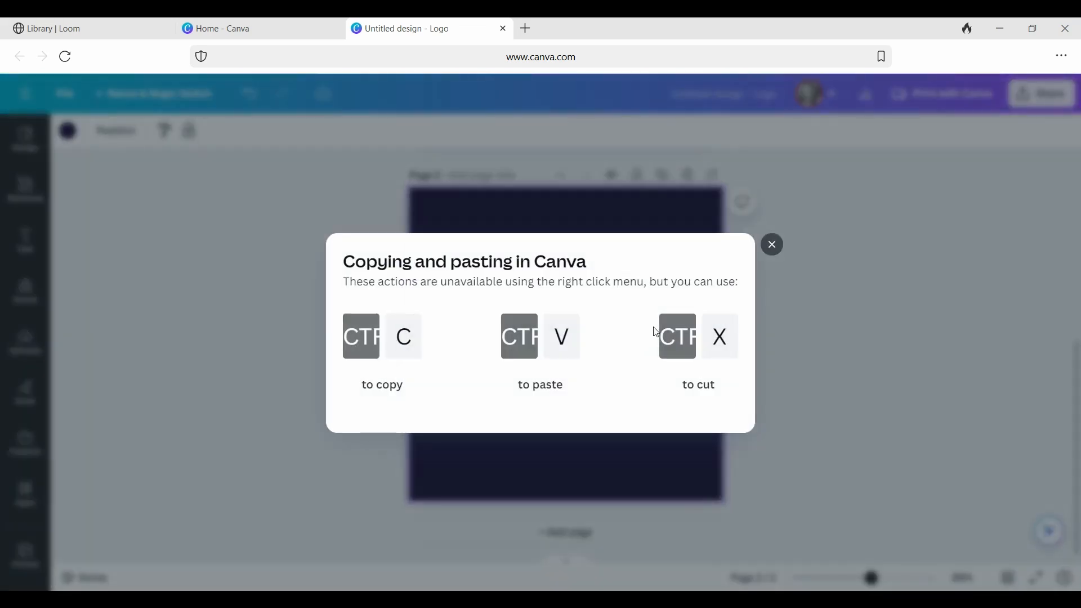
{"action": "left_click", "coordinate": [772, 245]}
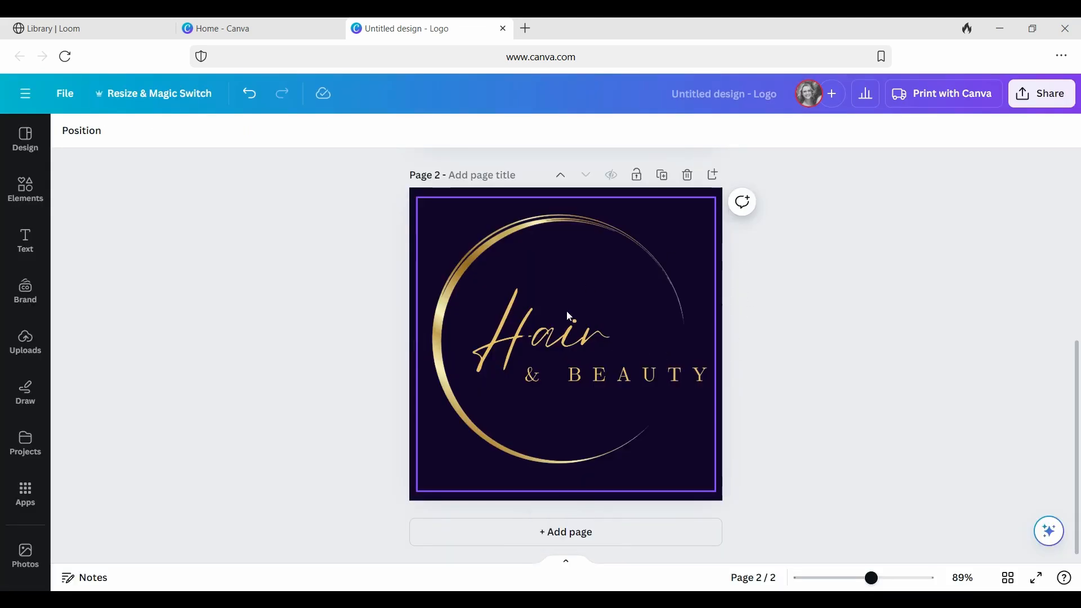
{"action": "mouse_move", "coordinate": [585, 274]}
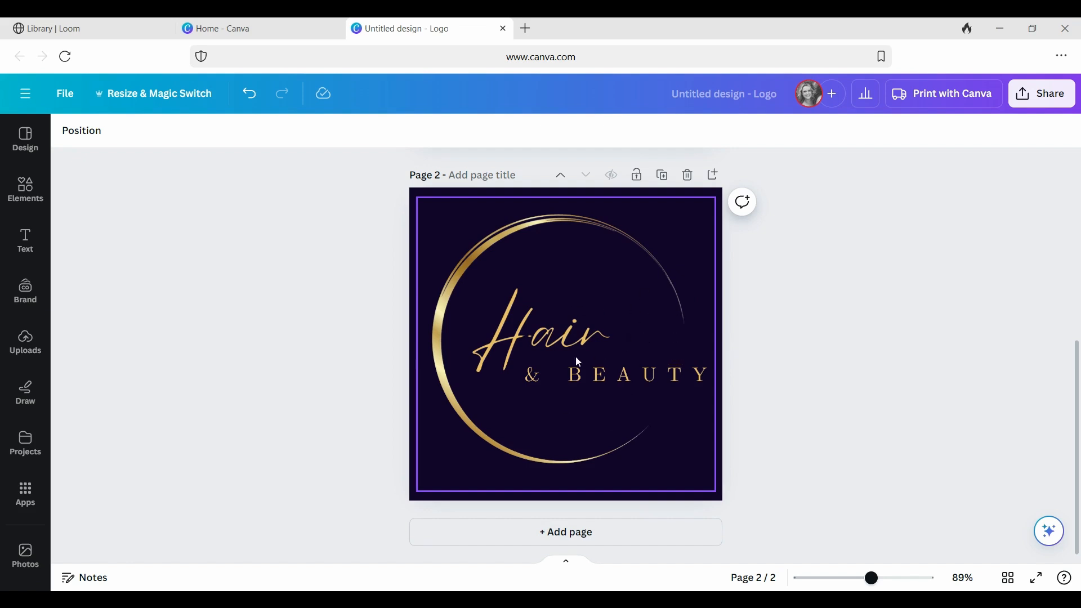
{"action": "mouse_move", "coordinate": [640, 335]}
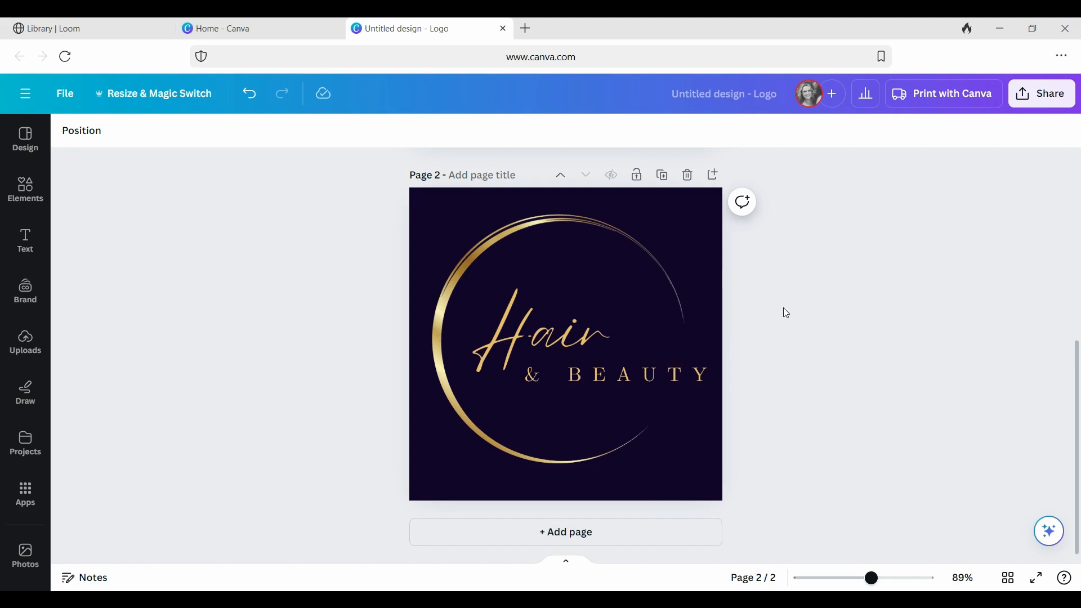
{"action": "mouse_move", "coordinate": [775, 272]}
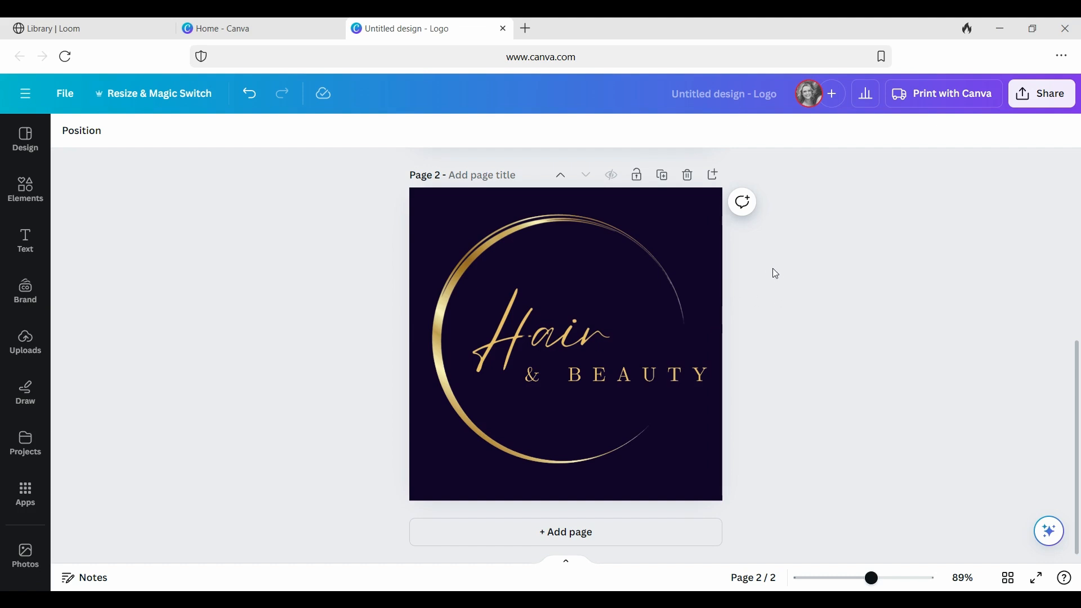